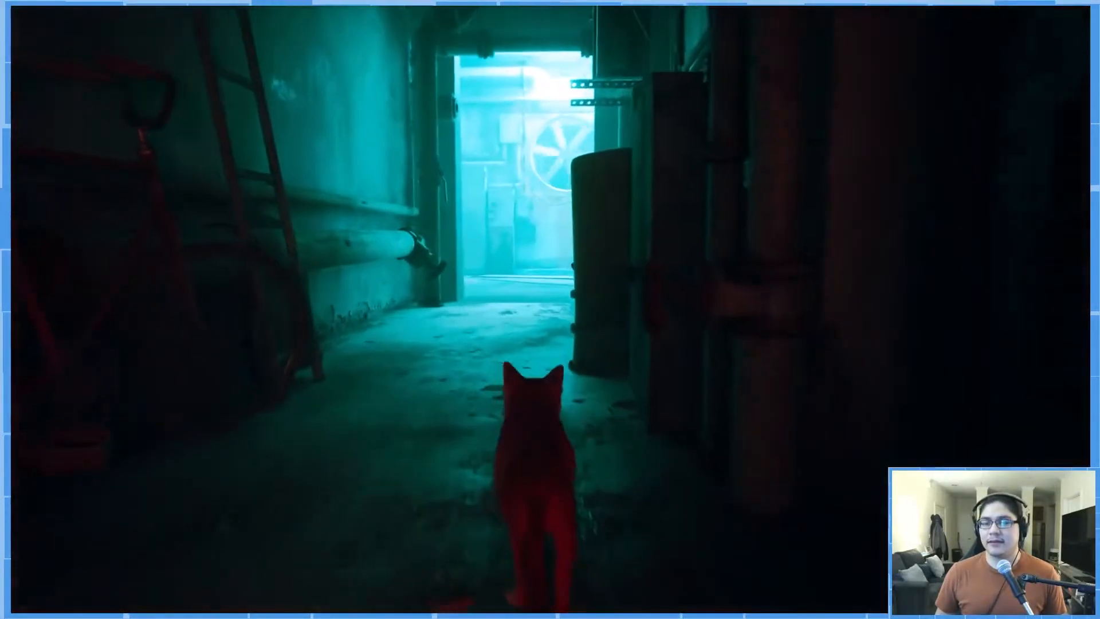
# Walk the cat down the blue-lit corridor into the dim room with the 'NEED. HELP...' screen
pyautogui.press('w')
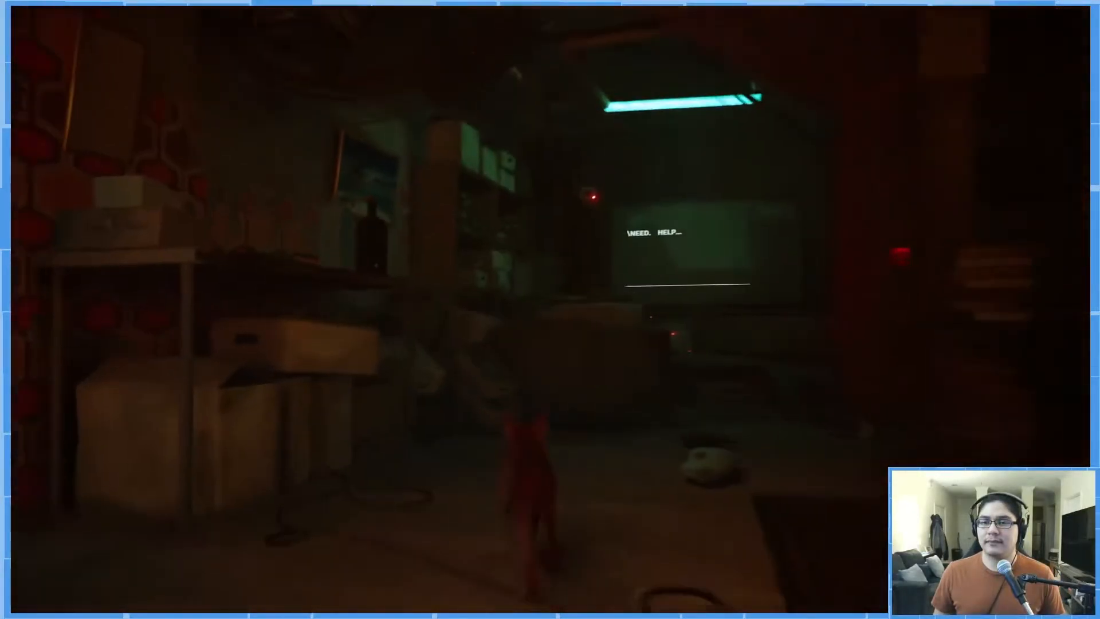
pyautogui.moveTo(550, 310)
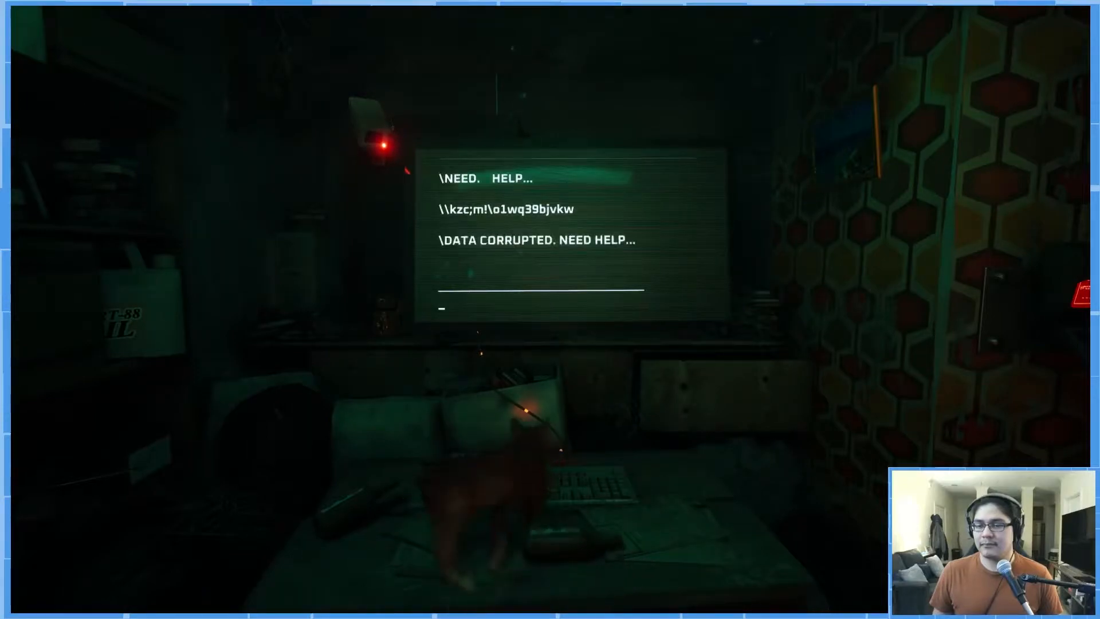
# Walk the cat across the desk keyboard, typing garbled 'gxml7dgms3goidpeo' onto the terminal
pyautogui.write('gxml7dgms3goidpeo')
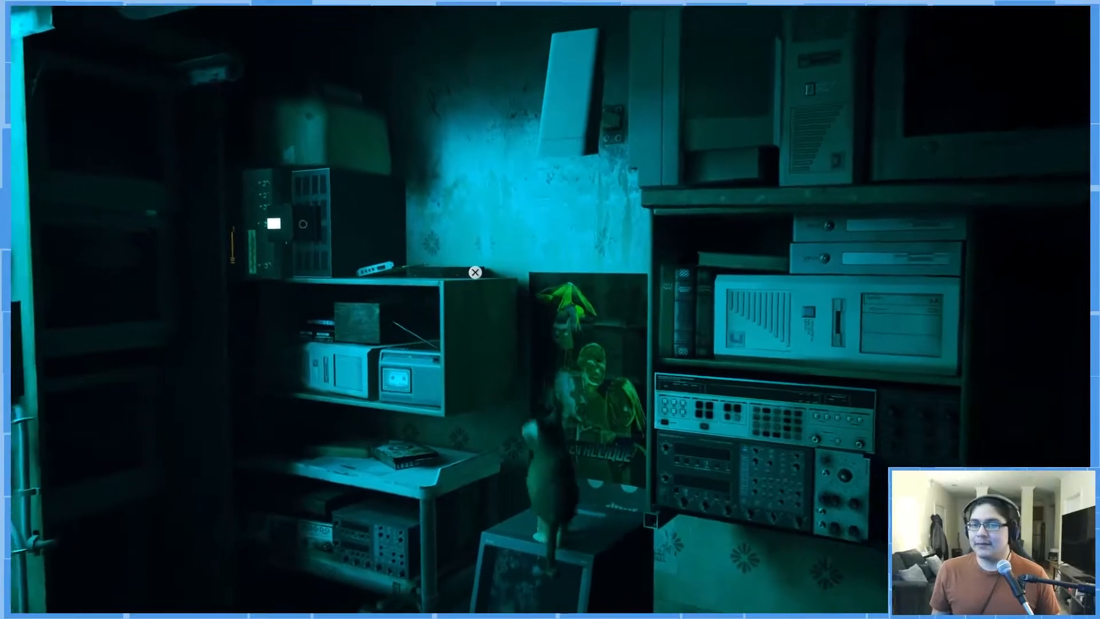
pyautogui.moveTo(550, 310)
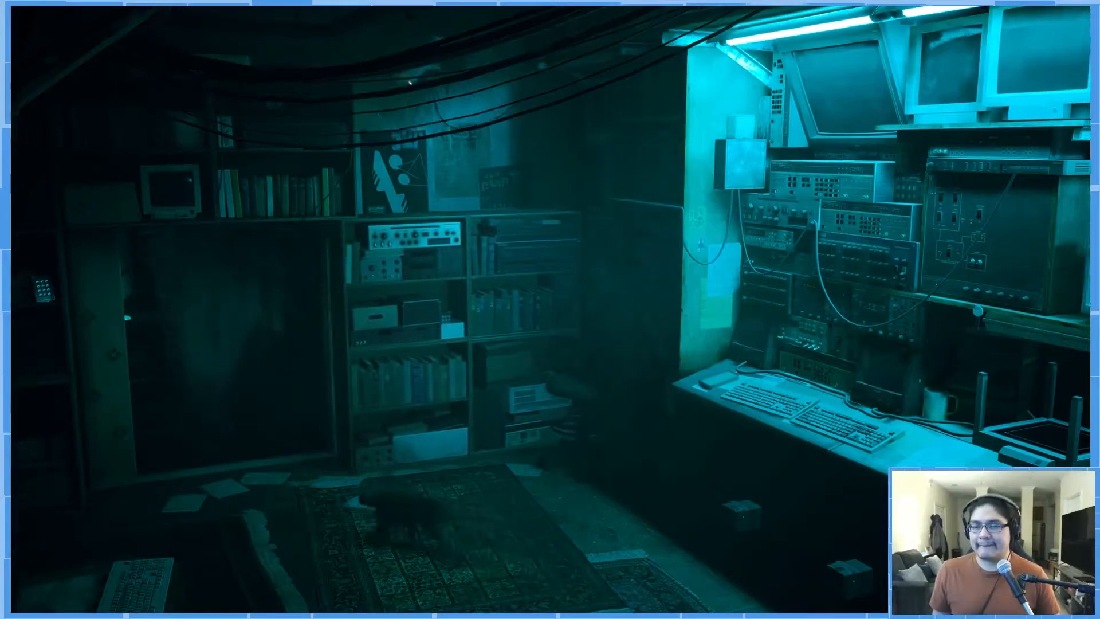
pyautogui.moveTo(550, 309)
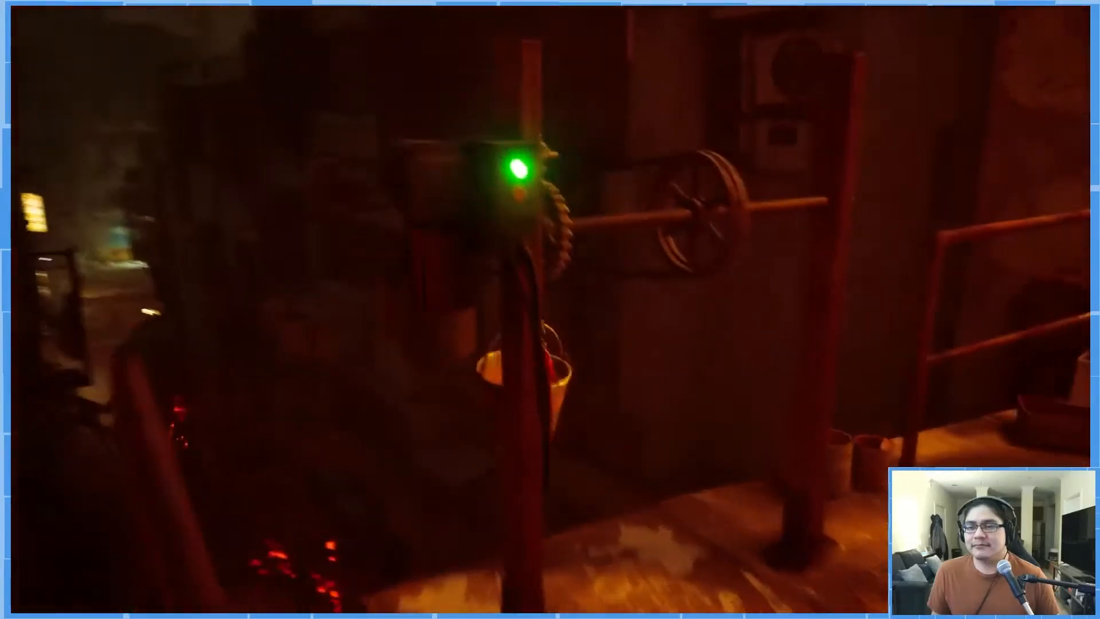
pyautogui.moveTo(550, 310)
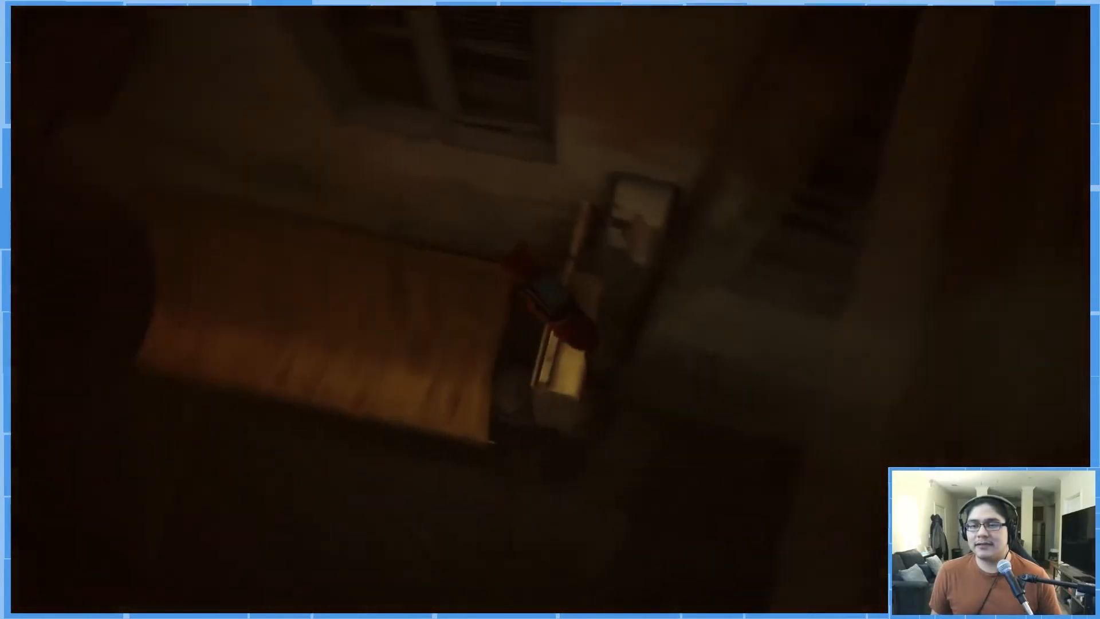
pyautogui.moveTo(550, 309)
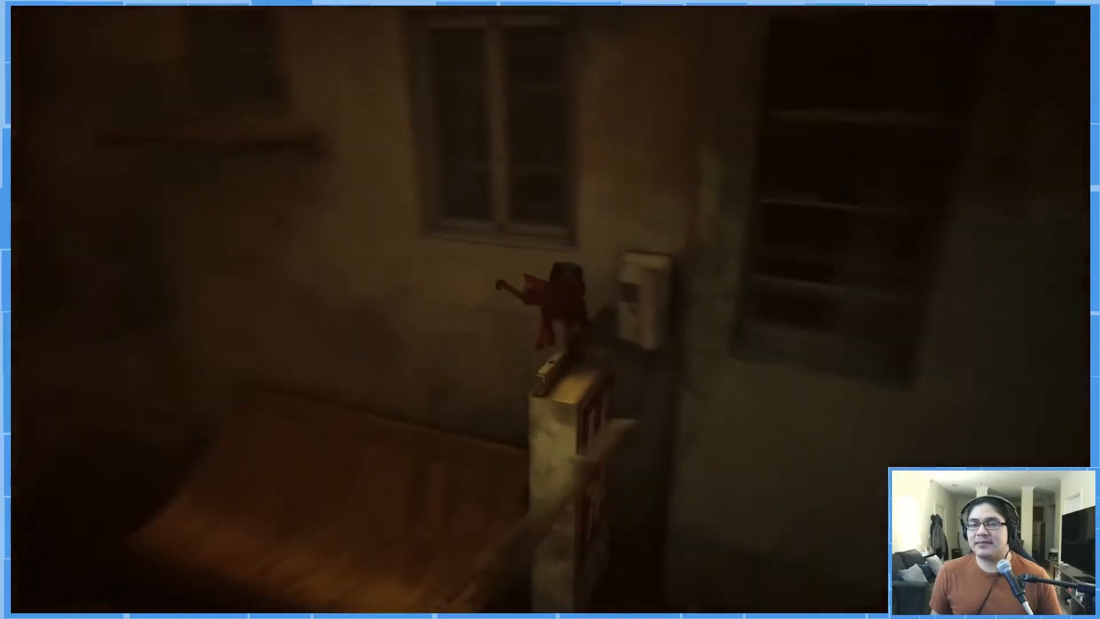